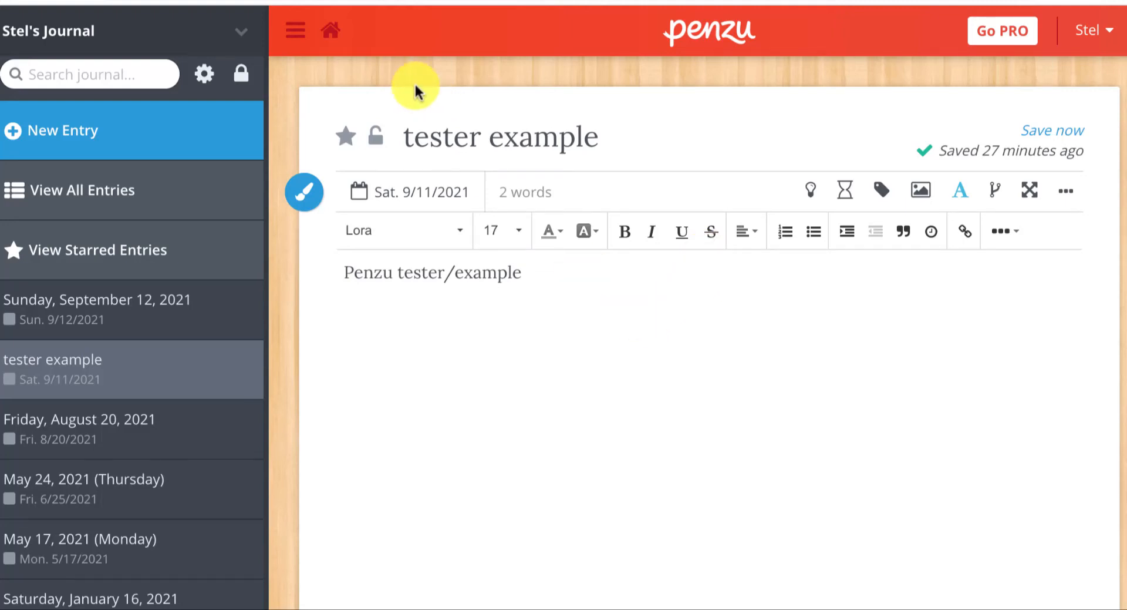
pyautogui.moveTo(740, 34)
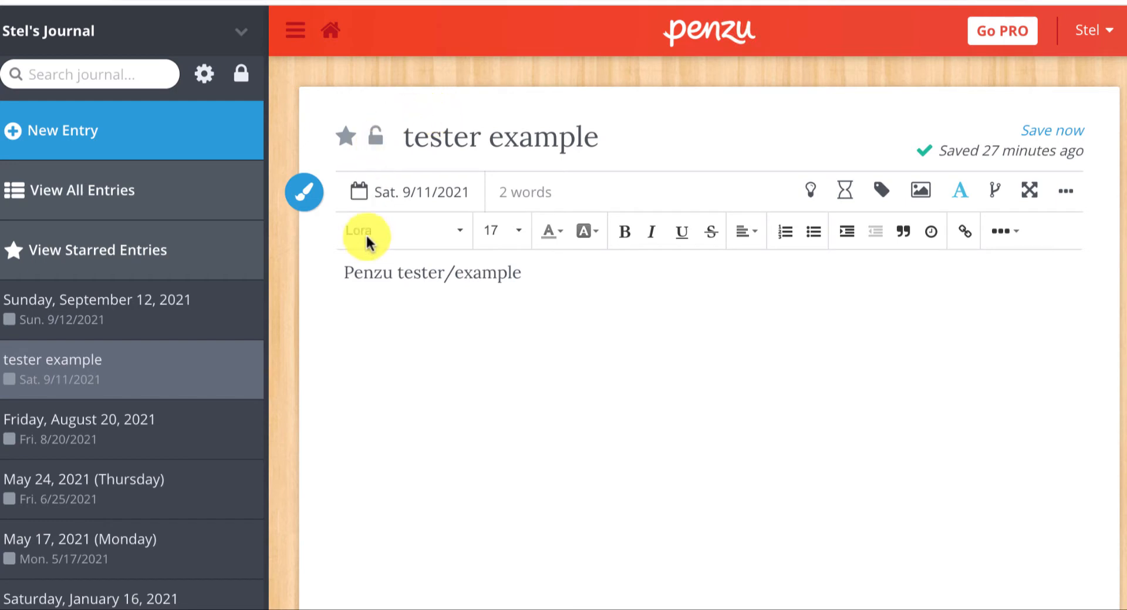
pyautogui.moveTo(529, 140)
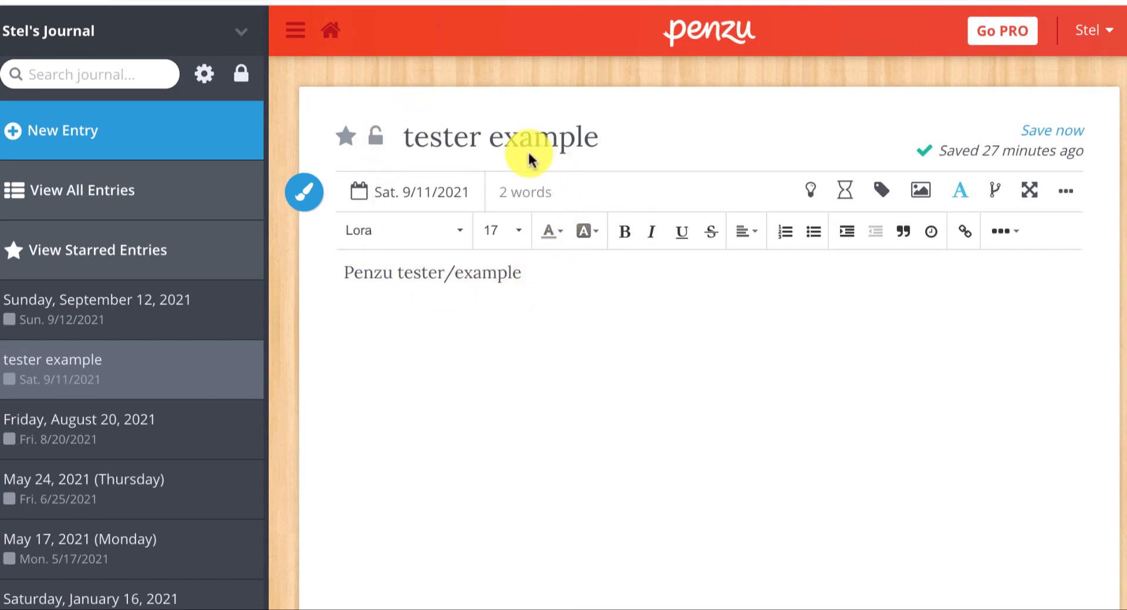
pyautogui.moveTo(1067, 190)
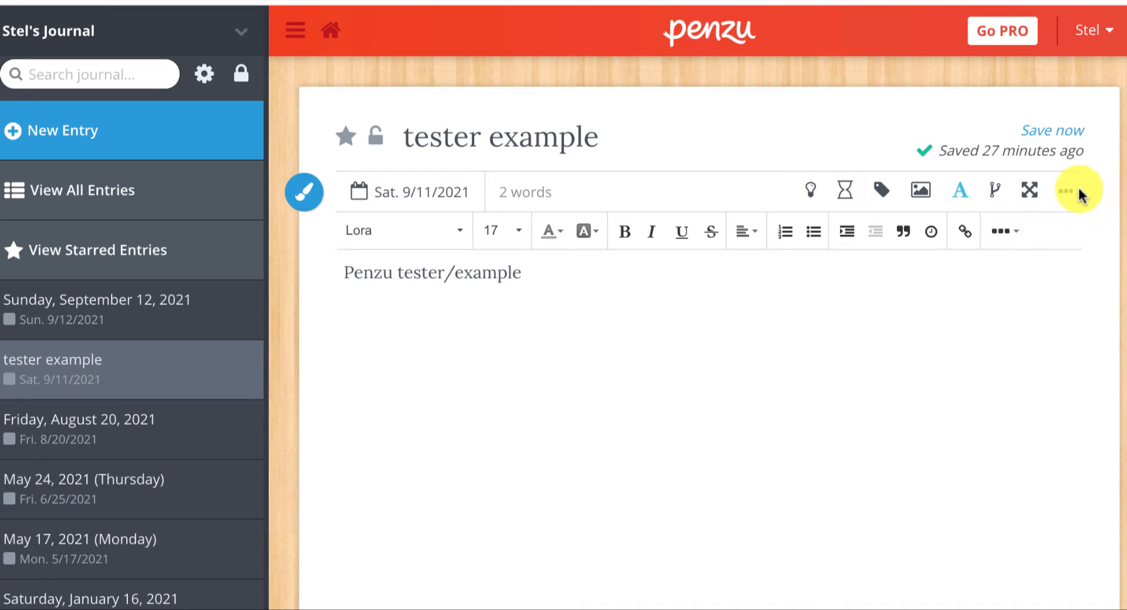
pyautogui.moveTo(1071, 209)
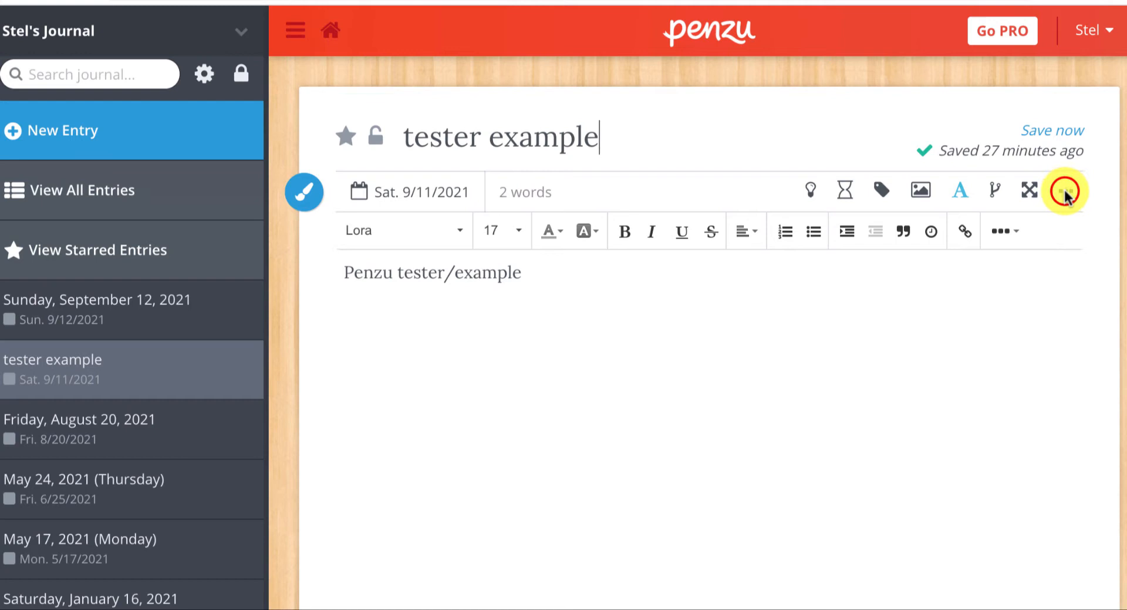
# - Open the Share Entry dialog for 'tester example' from the entry's ellipsis menu
pyautogui.click(1064, 191)
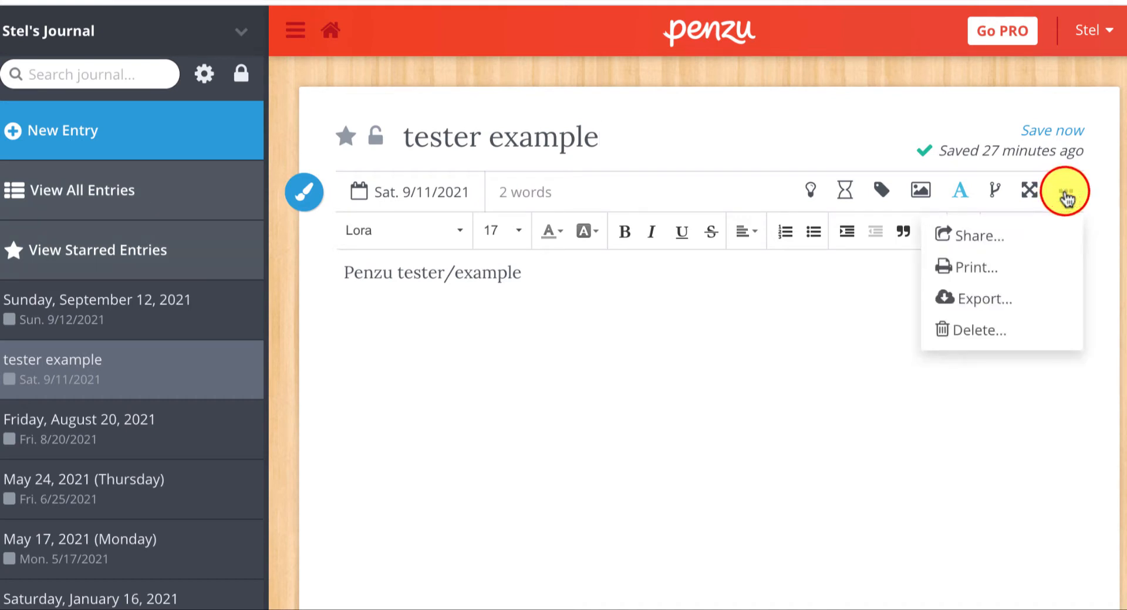
pyautogui.moveTo(1029, 243)
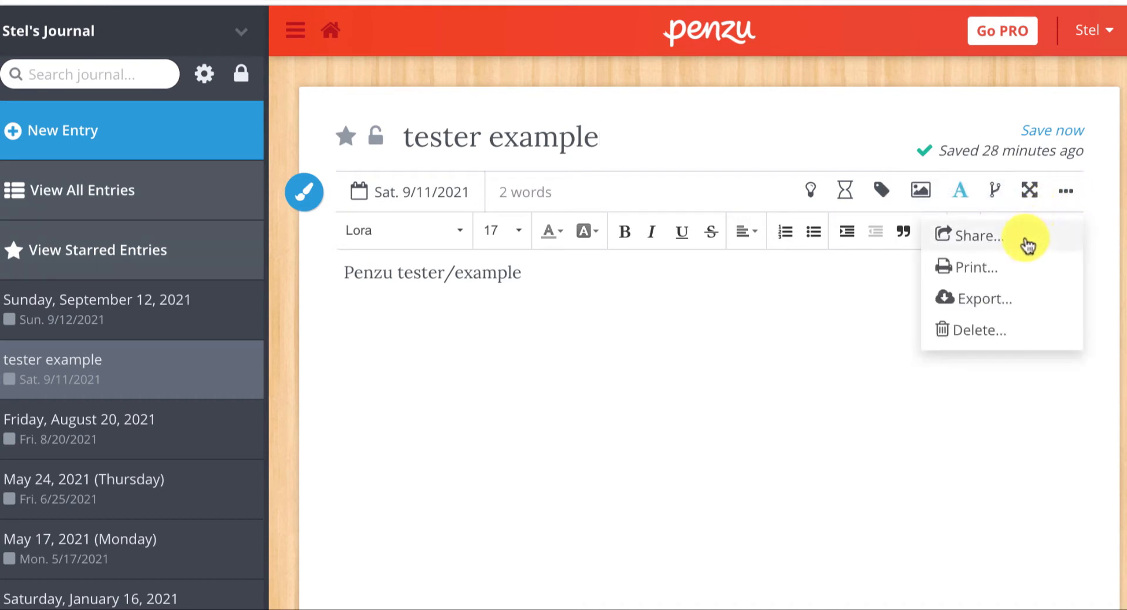
pyautogui.click(973, 236)
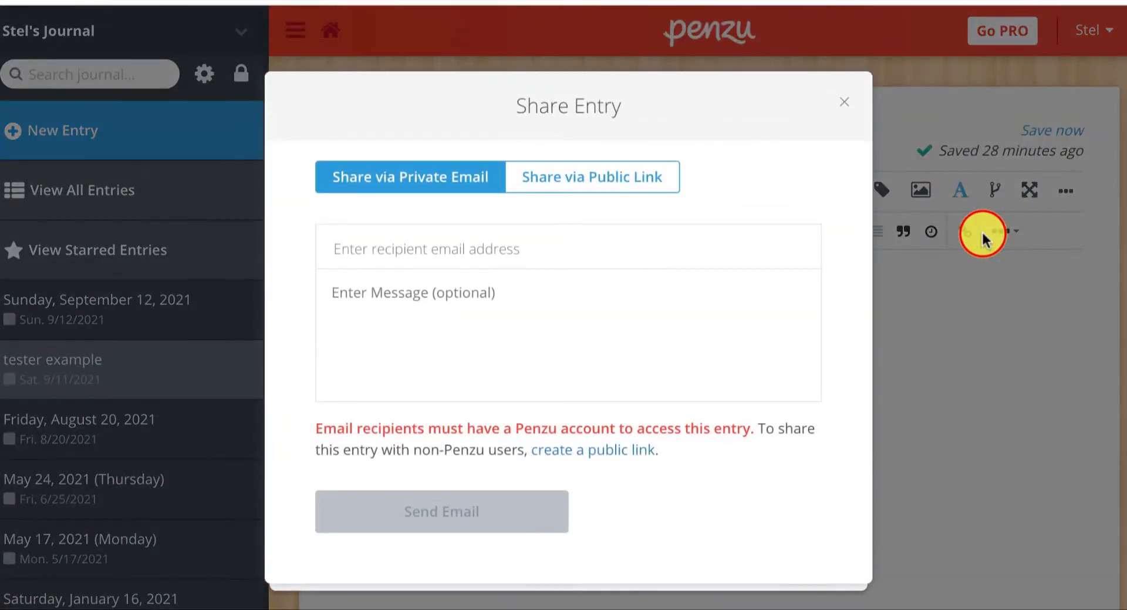
pyautogui.moveTo(457, 163)
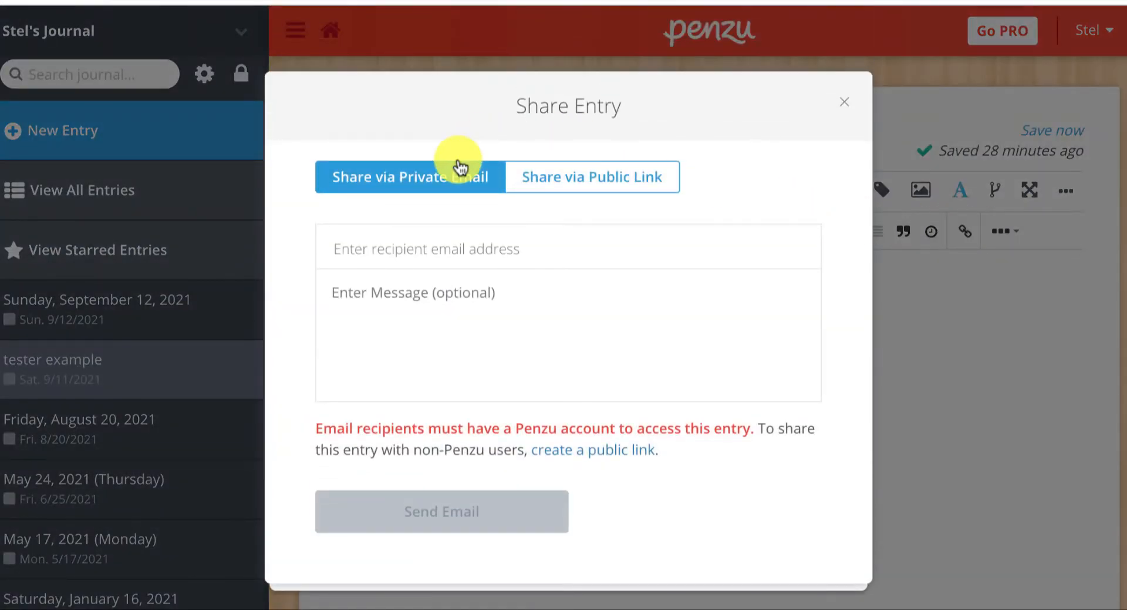
pyautogui.moveTo(485, 198)
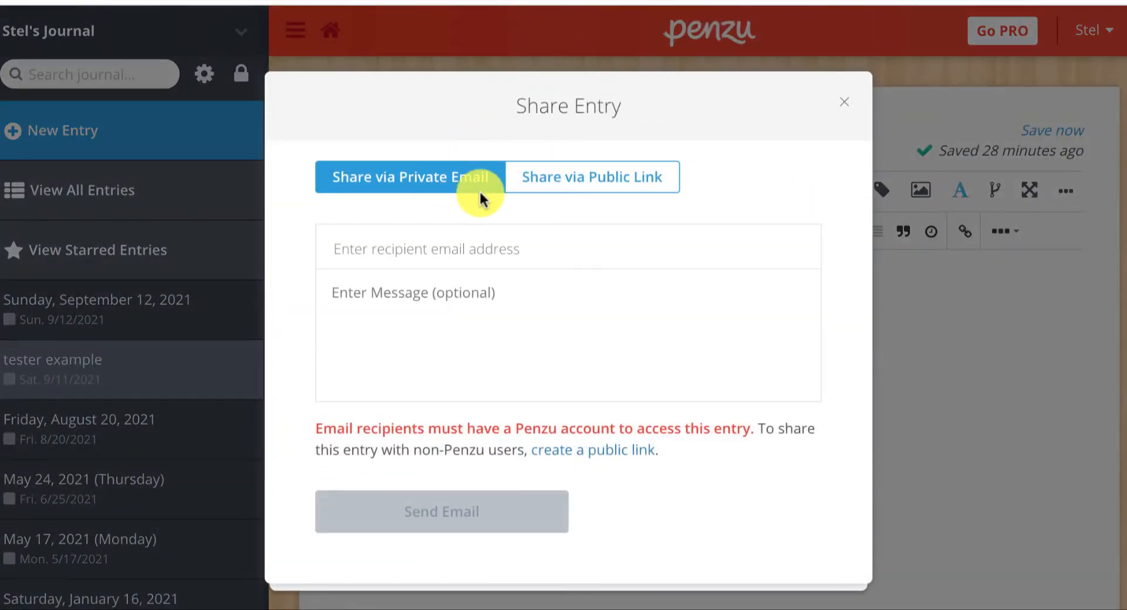
pyautogui.moveTo(615, 189)
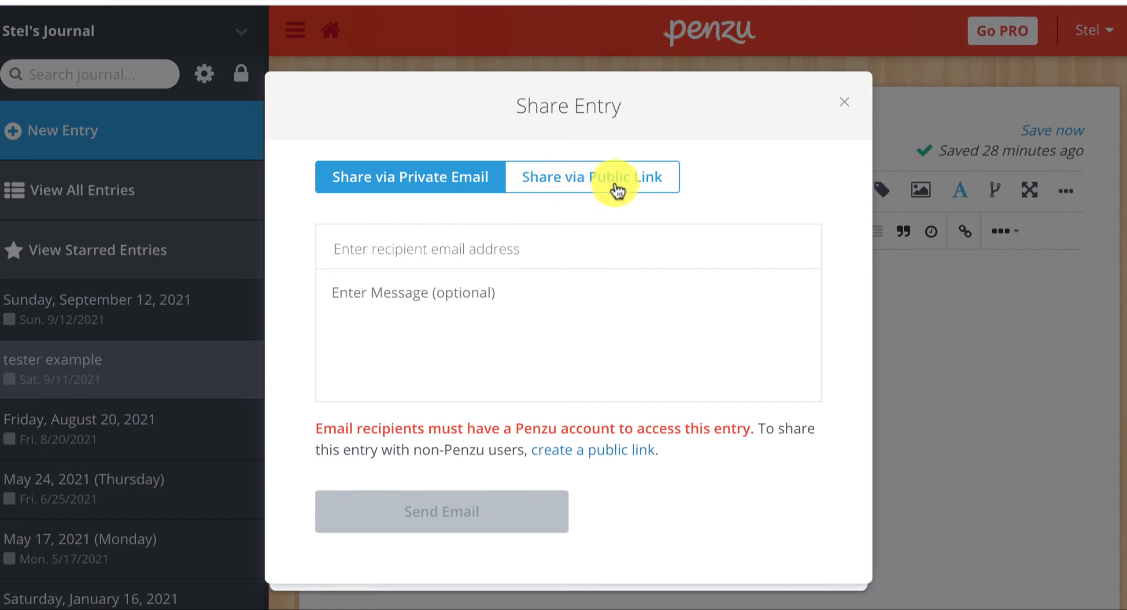
pyautogui.moveTo(611, 189)
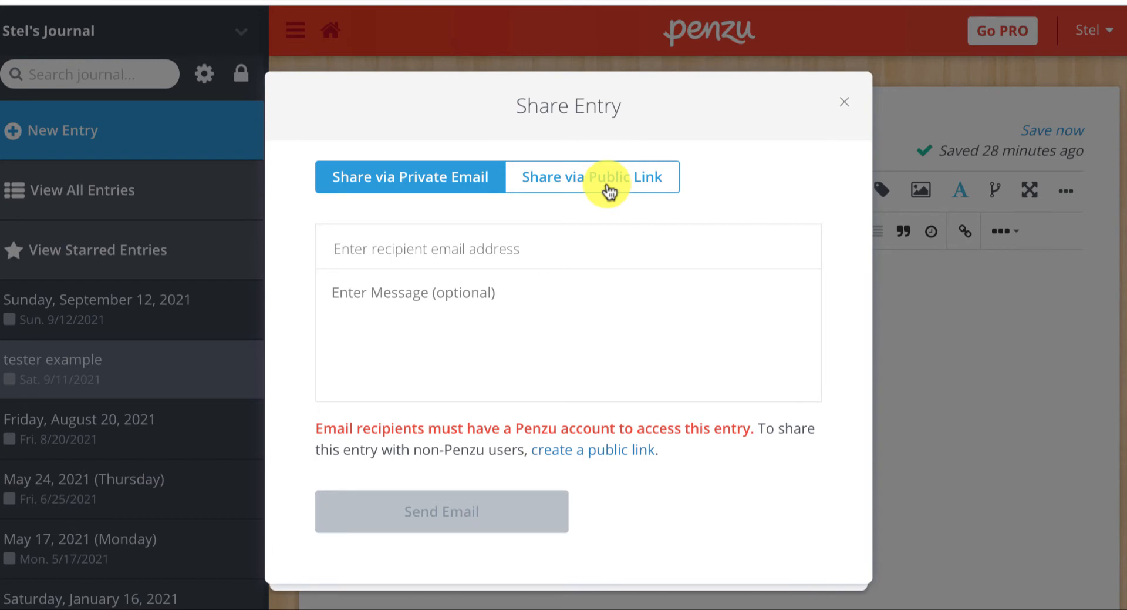
pyautogui.moveTo(426, 189)
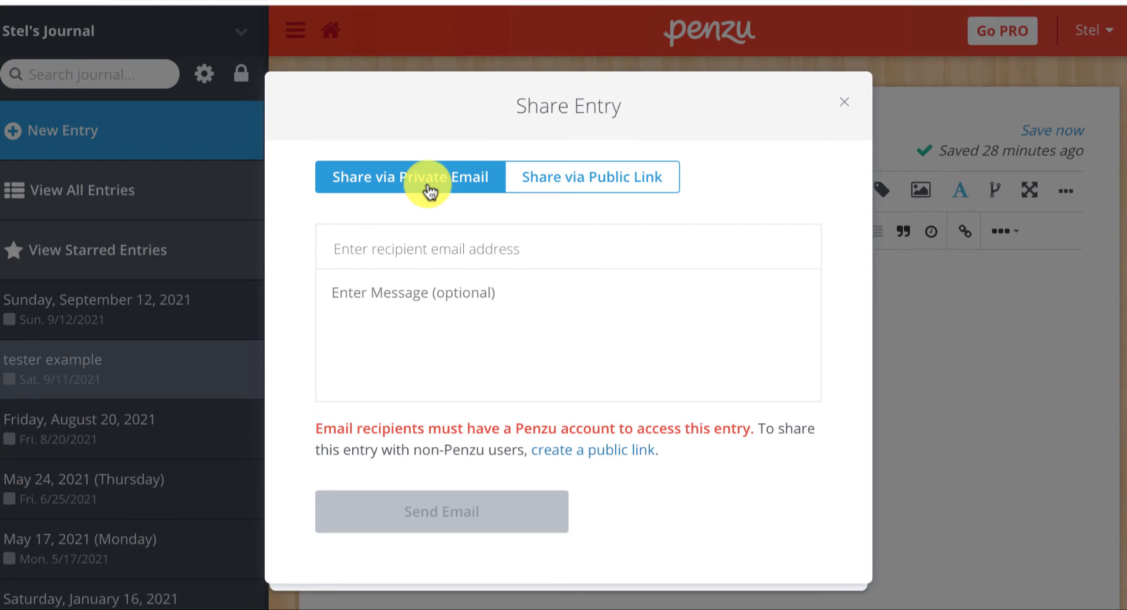
pyautogui.moveTo(529, 424)
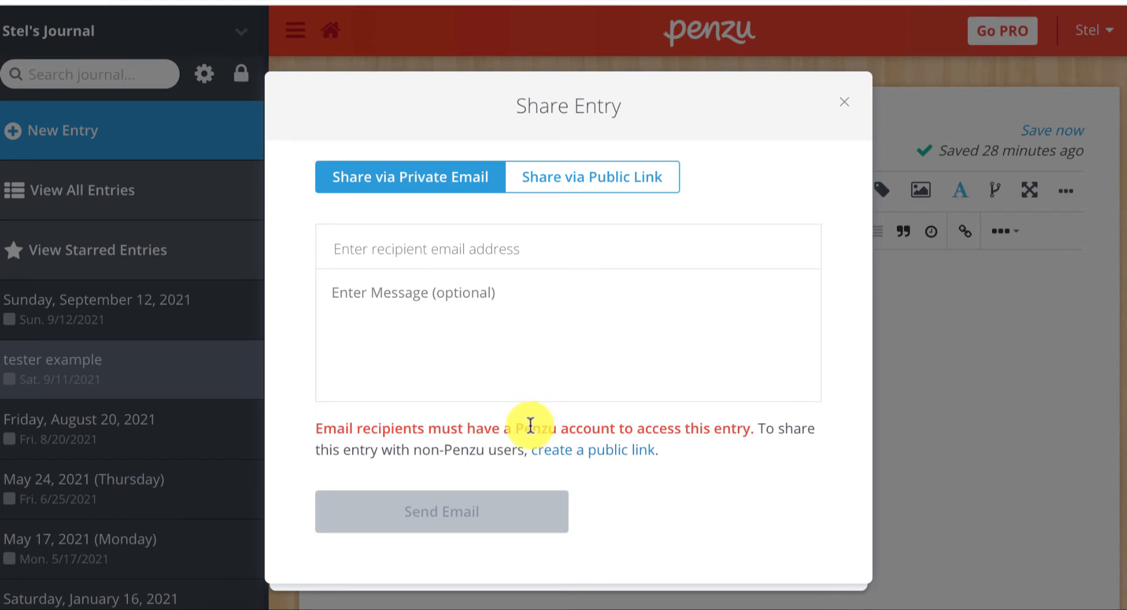
pyautogui.moveTo(625, 431)
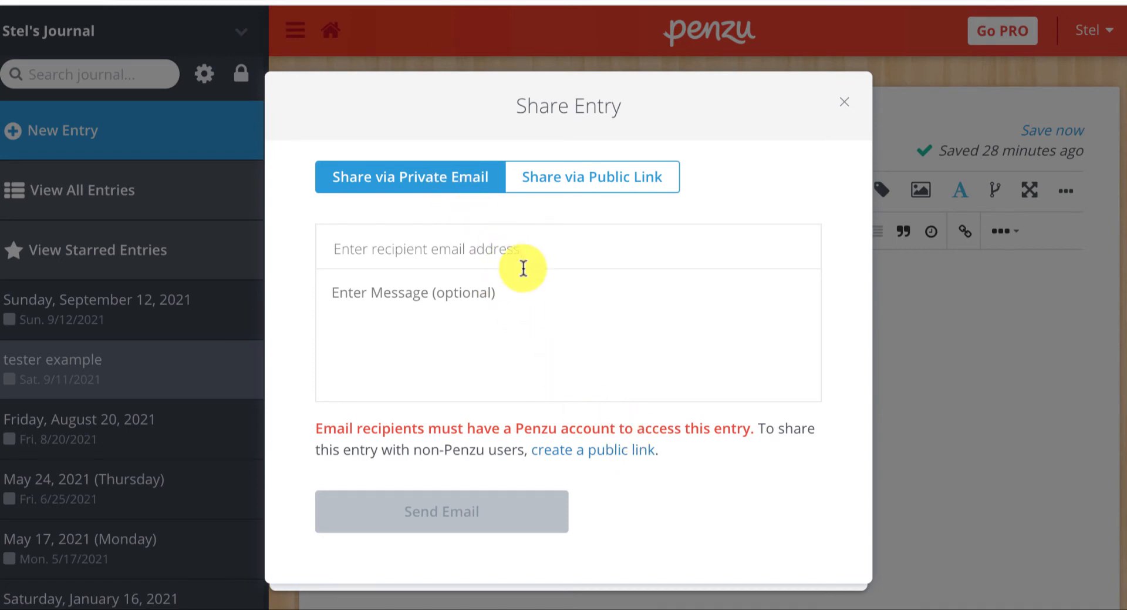
pyautogui.moveTo(587, 187)
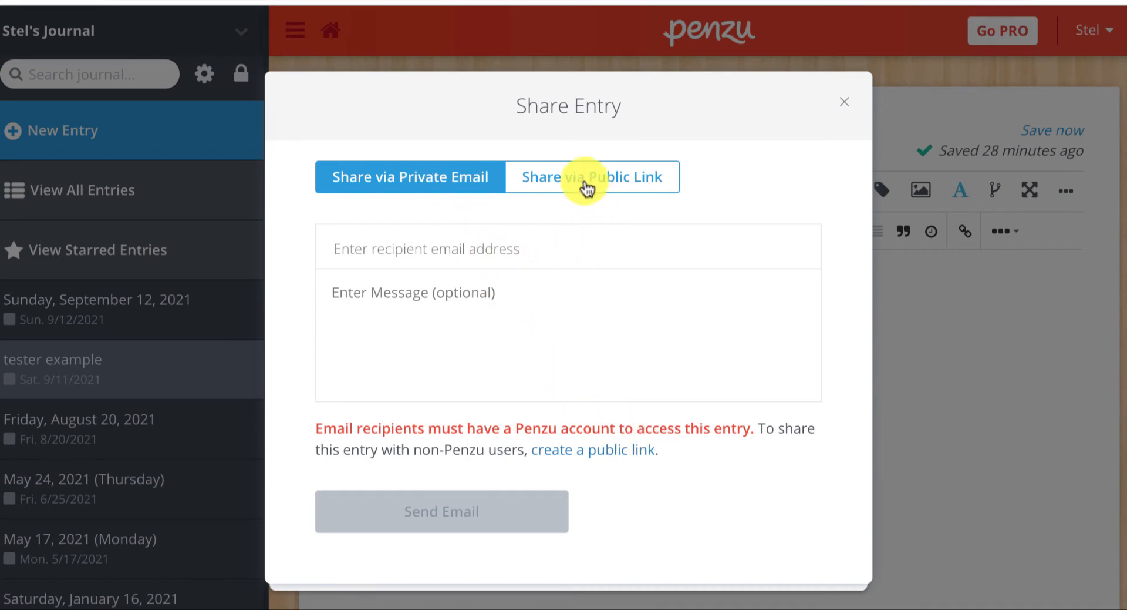
# - Generate and copy the public link penzu.com/p/27573935, then close the sharing dialog
pyautogui.click(592, 176)
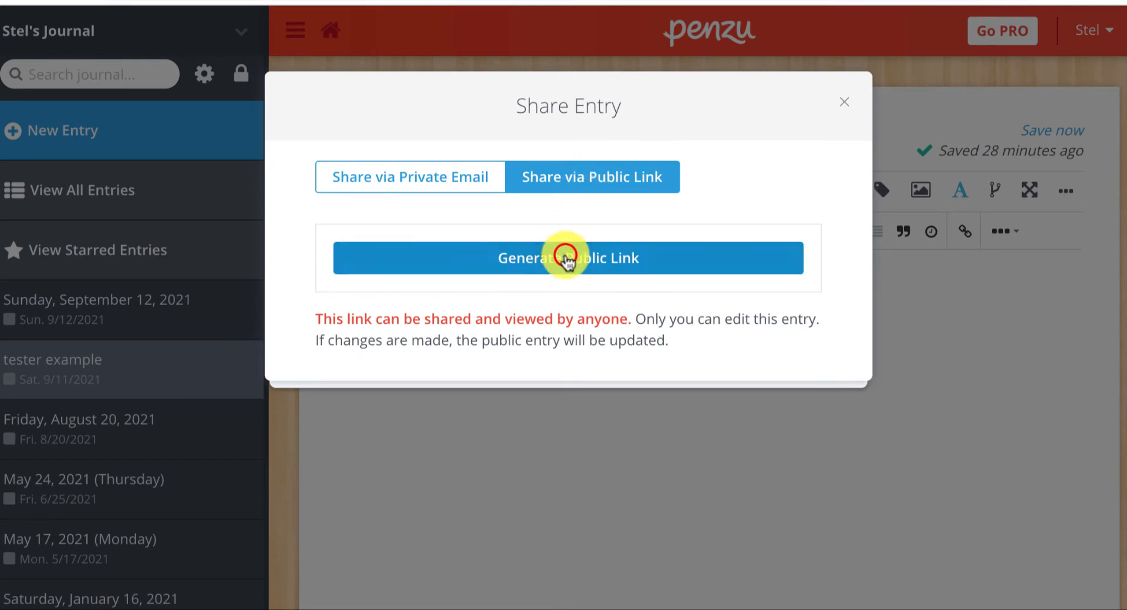
pyautogui.click(567, 258)
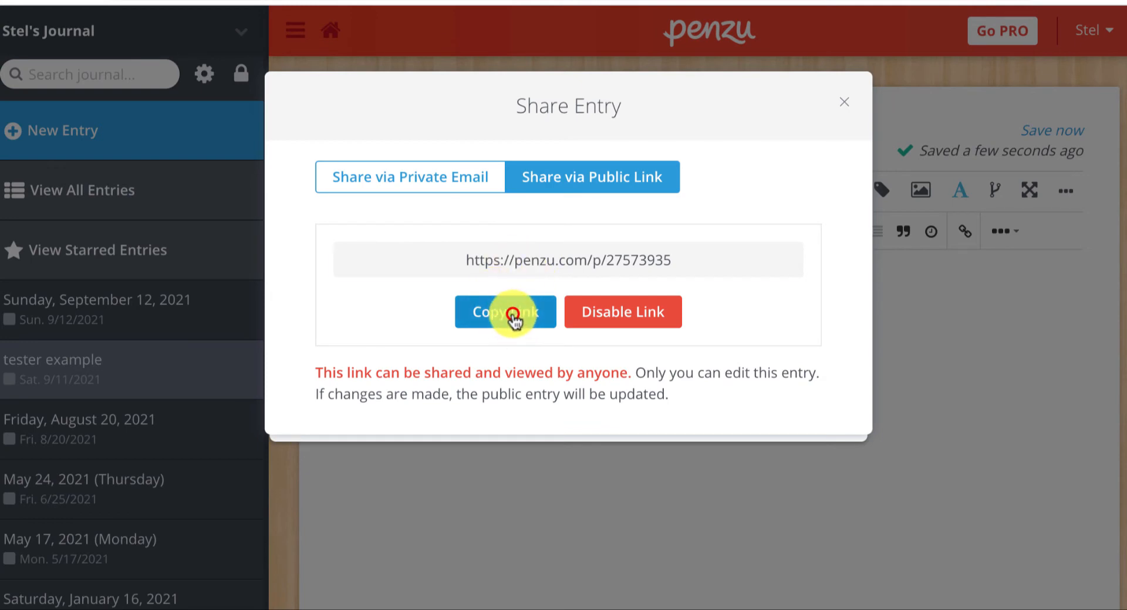
pyautogui.click(506, 312)
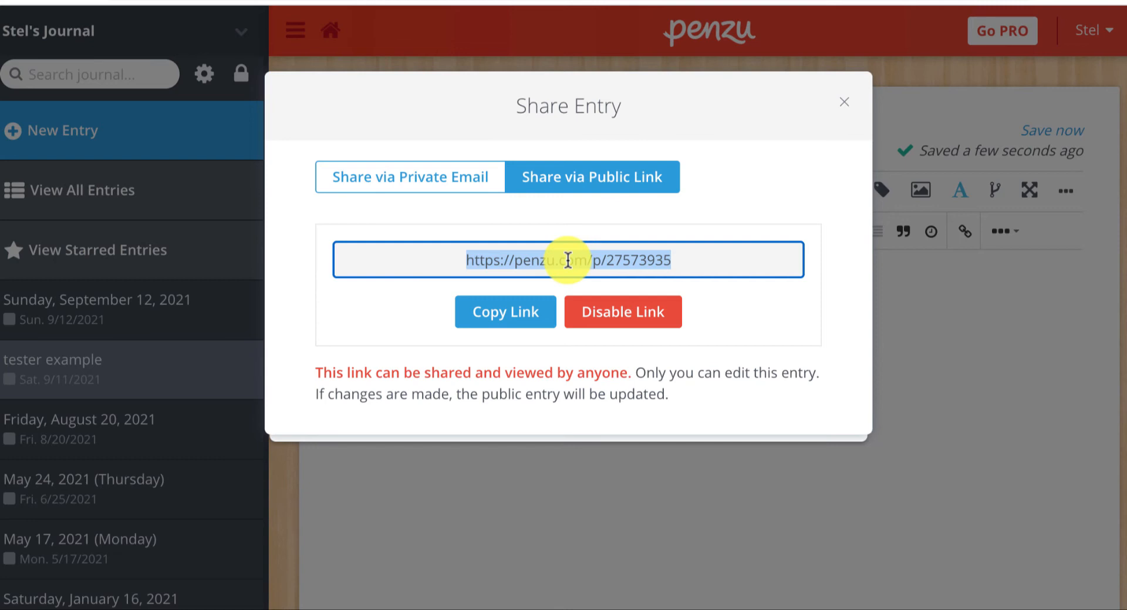
pyautogui.moveTo(829, 155)
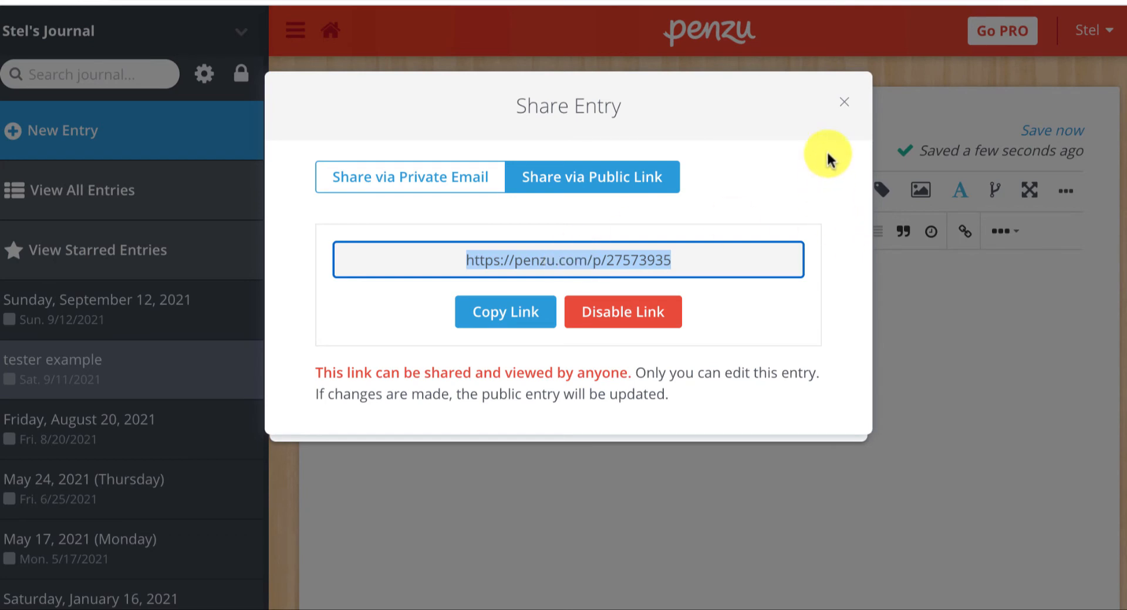
pyautogui.click(844, 101)
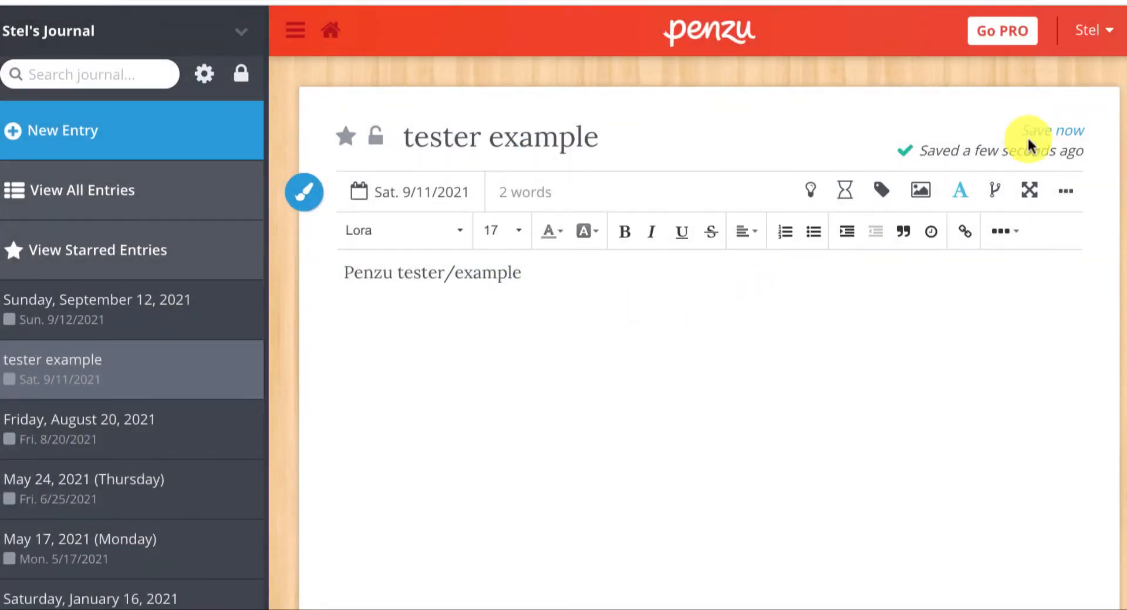
pyautogui.moveTo(851, 58)
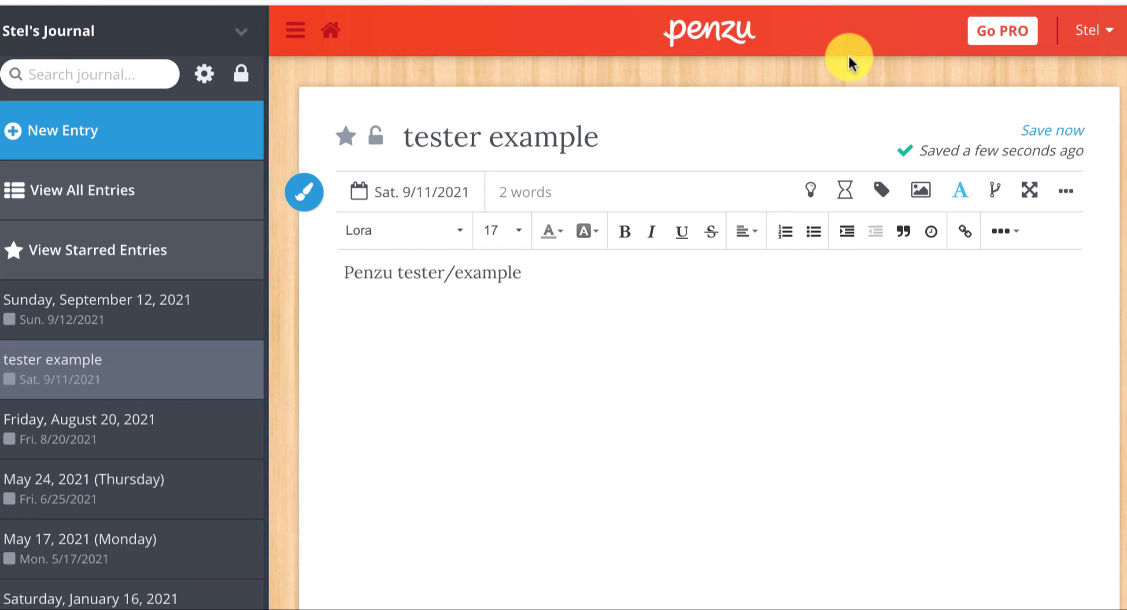
pyautogui.moveTo(838, 70)
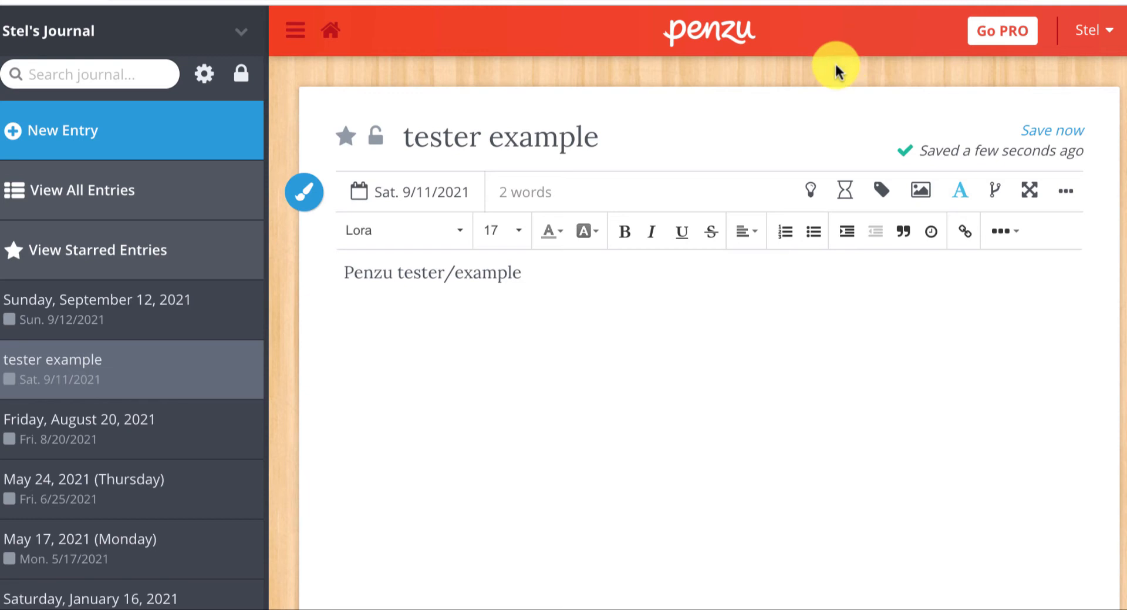
pyautogui.moveTo(836, 70)
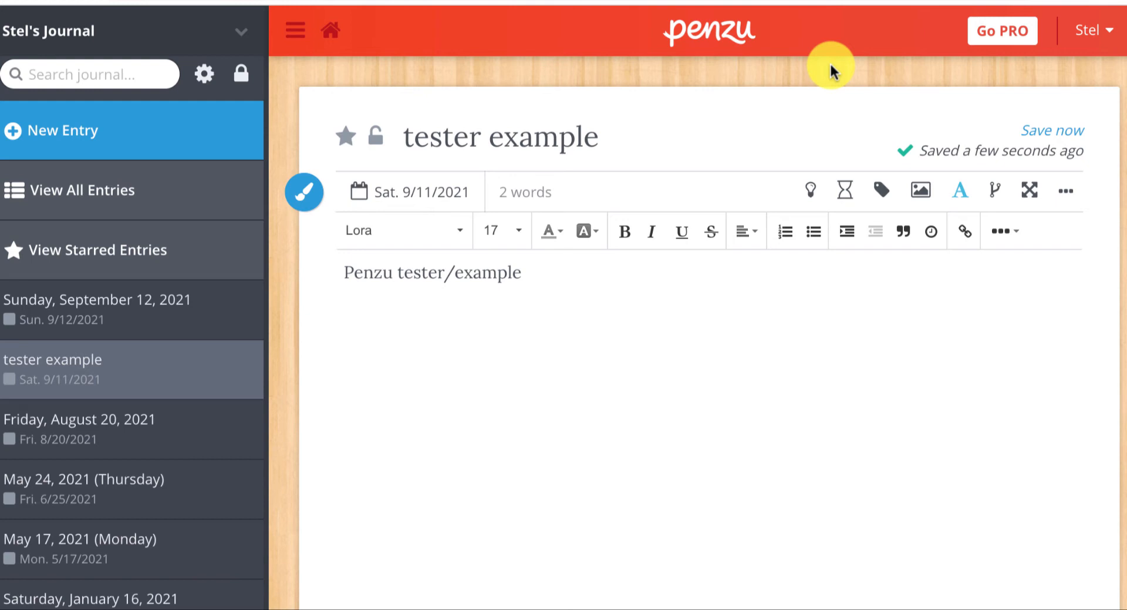
pyautogui.moveTo(567, 476)
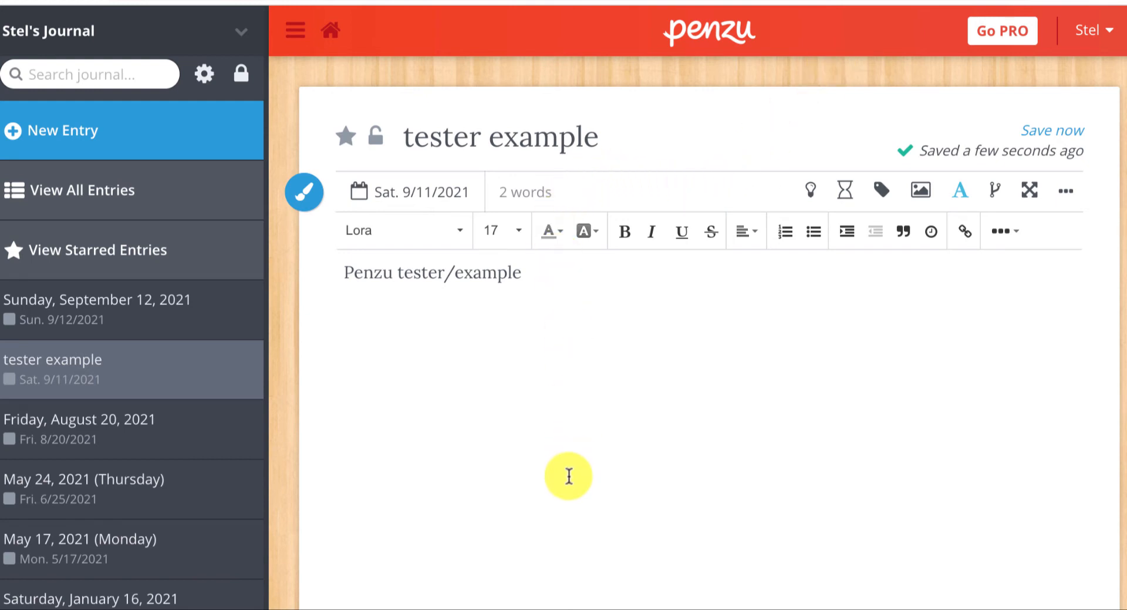
pyautogui.moveTo(930, 122)
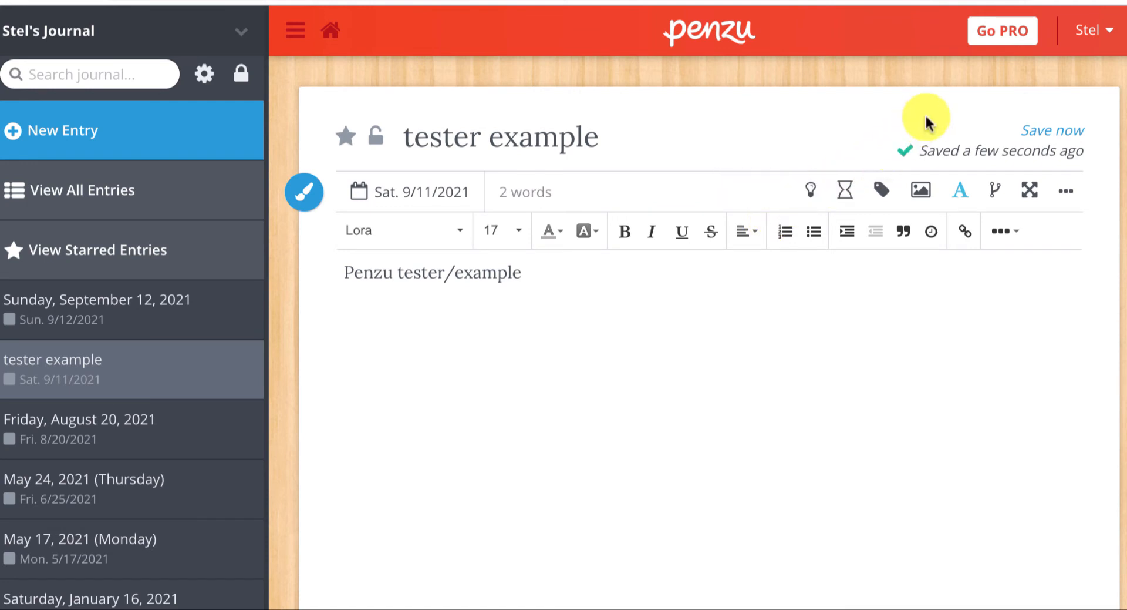
pyautogui.moveTo(1121, 54)
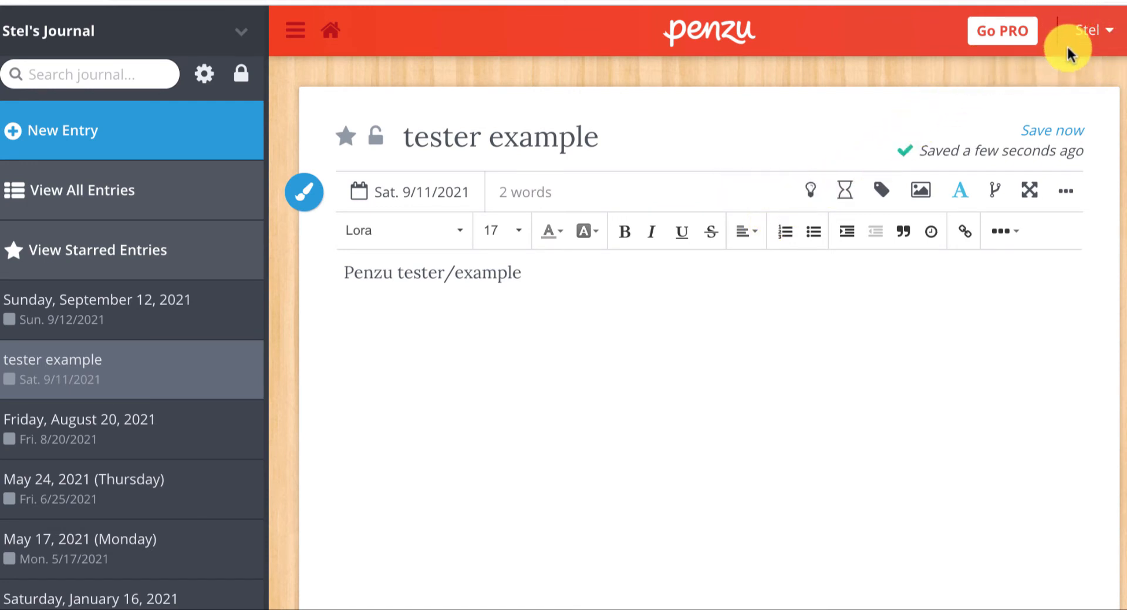
pyautogui.moveTo(1075, 28)
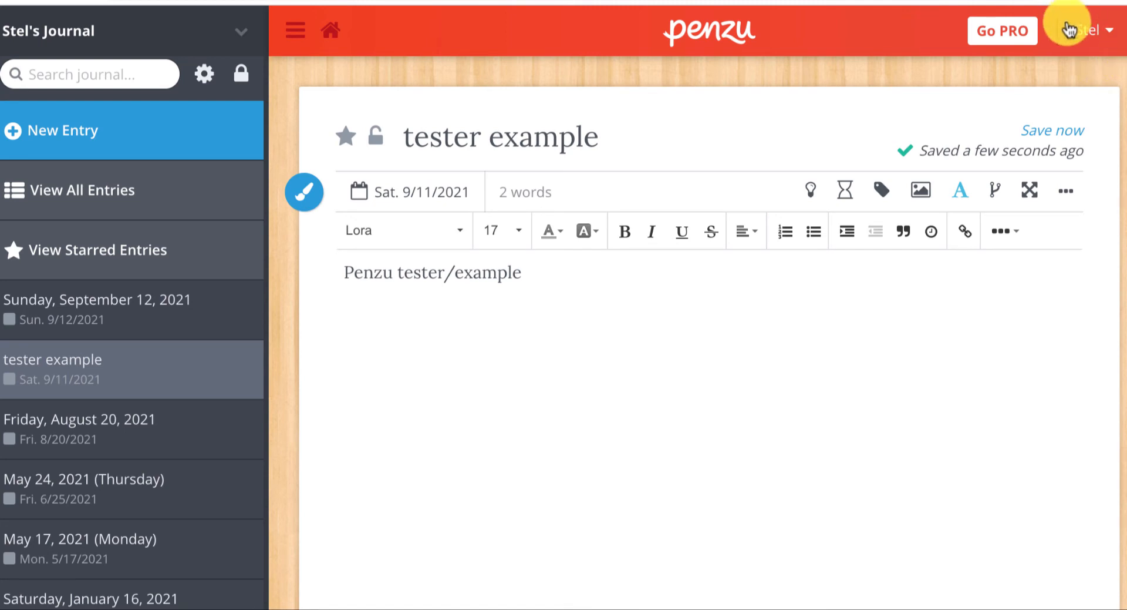
pyautogui.moveTo(1072, 50)
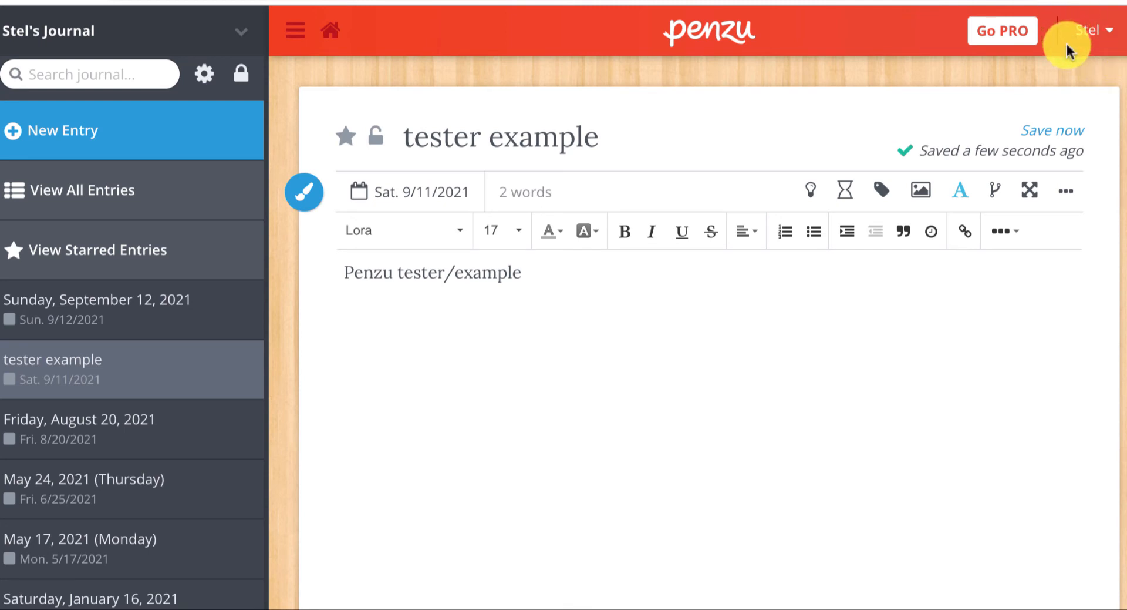
pyautogui.moveTo(1104, 64)
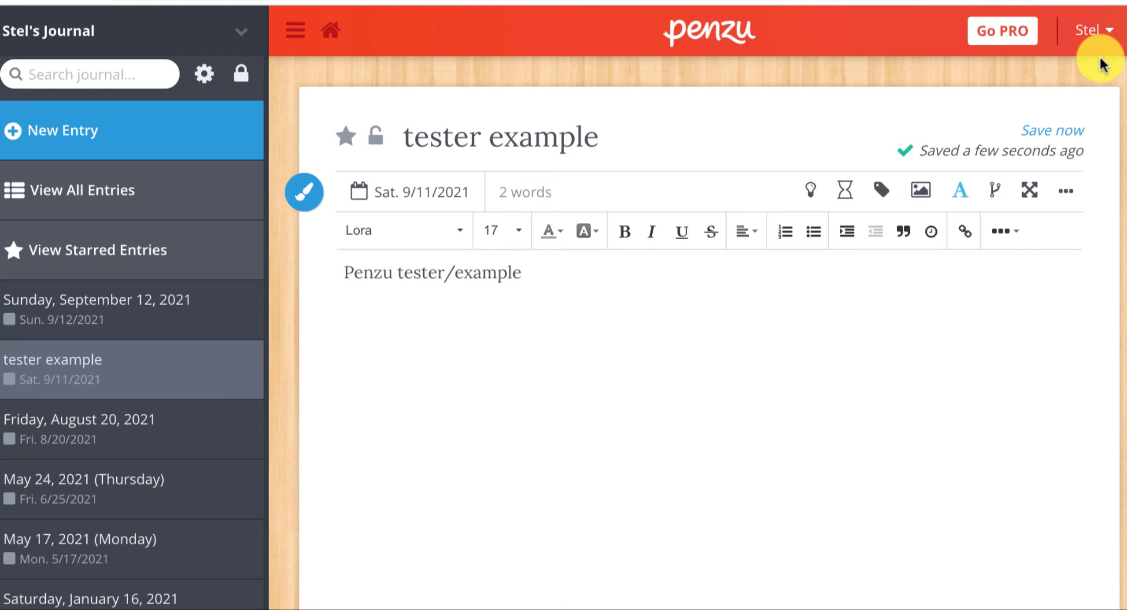
pyautogui.moveTo(1064, 29)
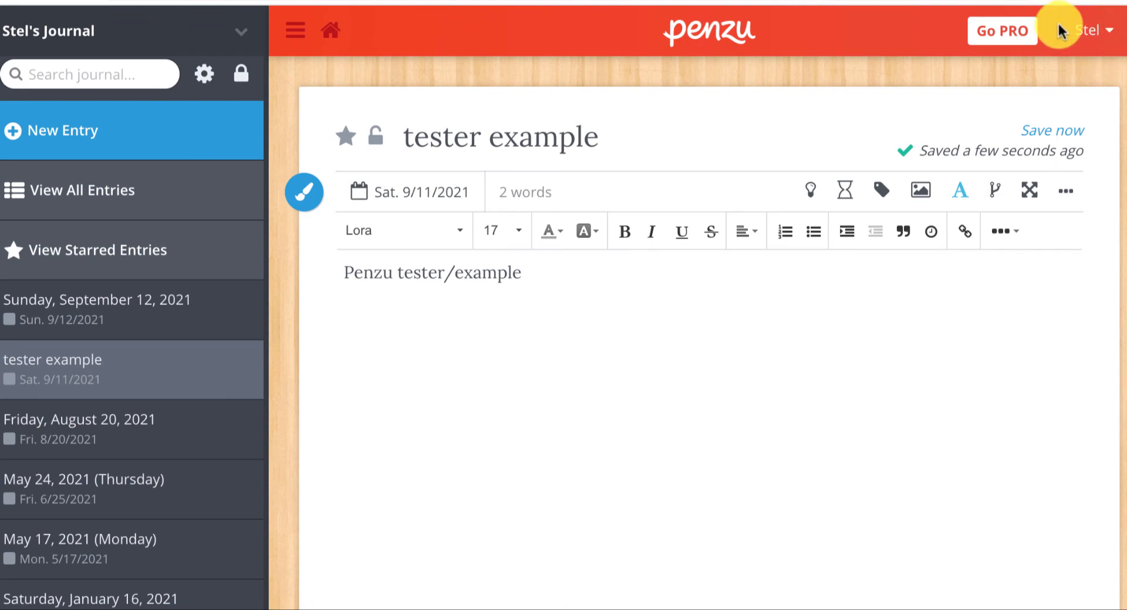
pyautogui.moveTo(1111, 59)
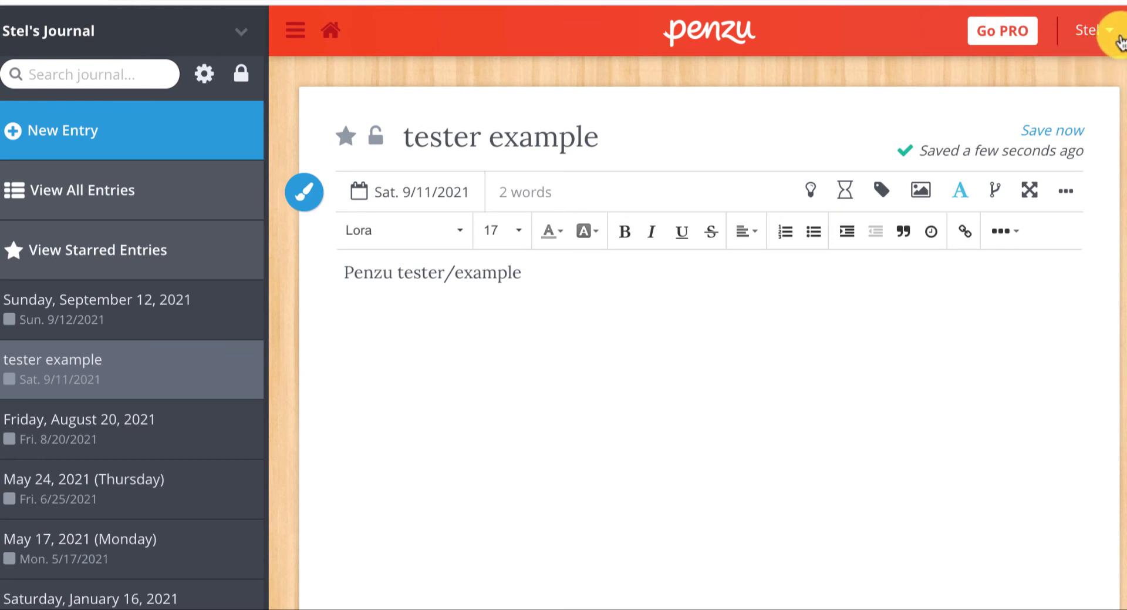
pyautogui.moveTo(895, 75)
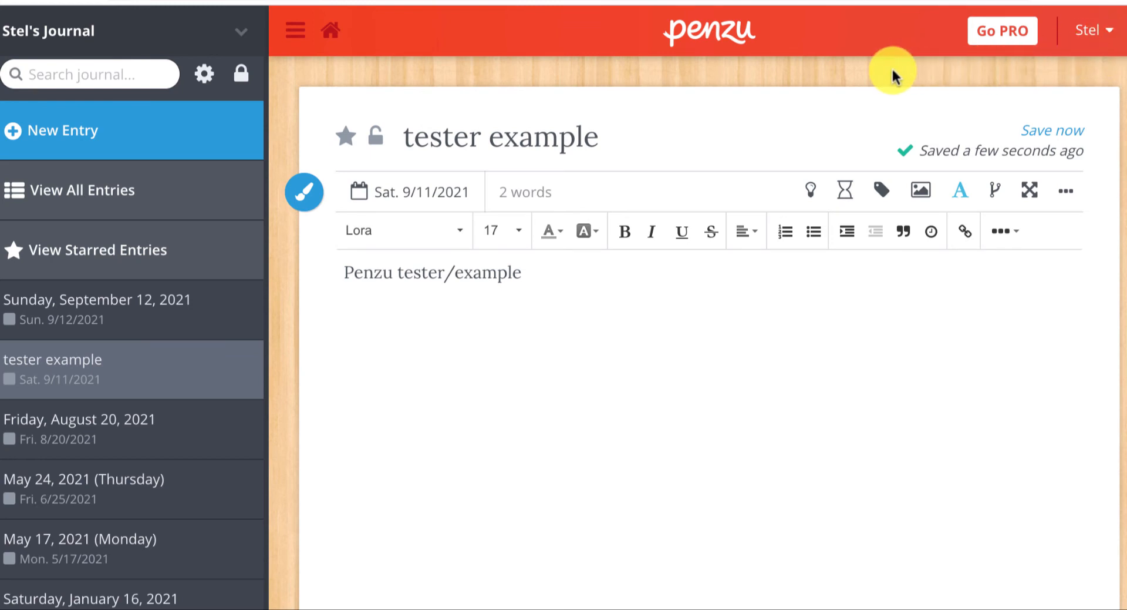
pyautogui.moveTo(698, 62)
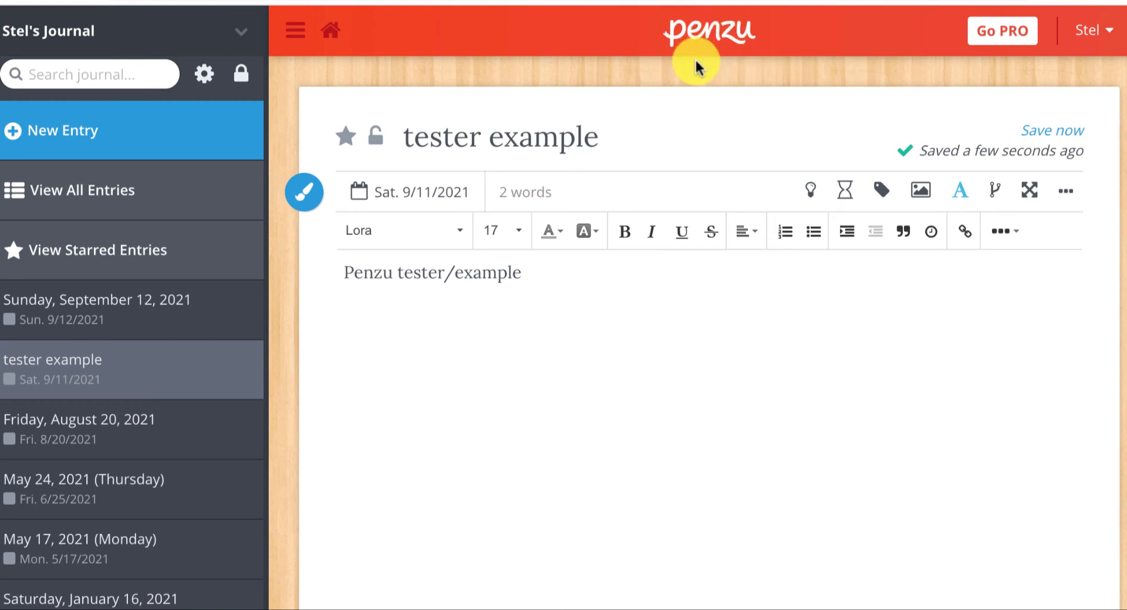
pyautogui.moveTo(689, 81)
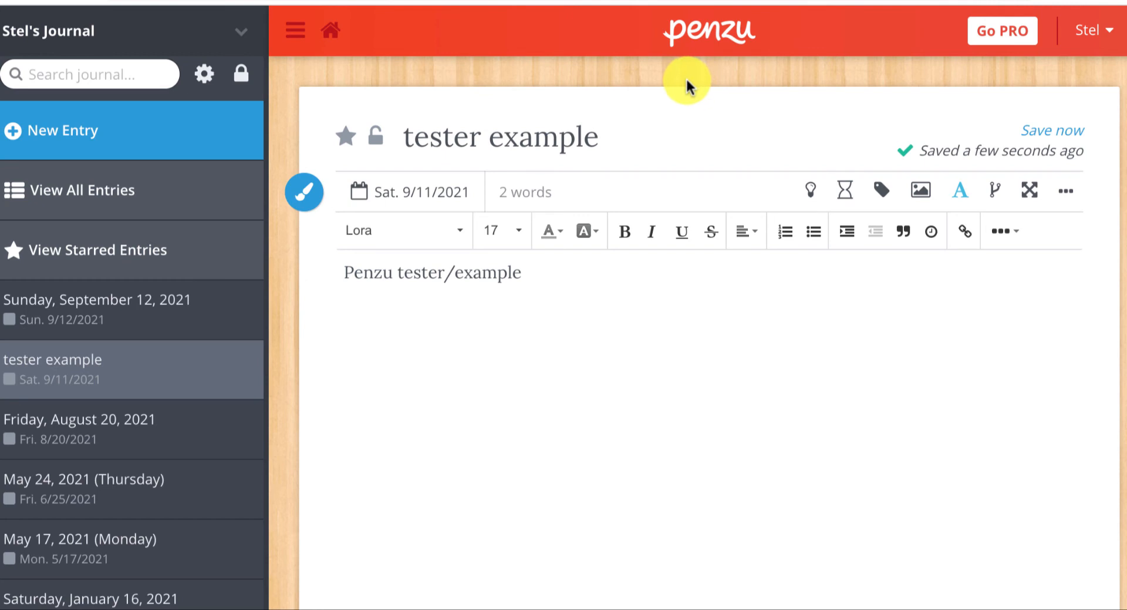
pyautogui.moveTo(627, 260)
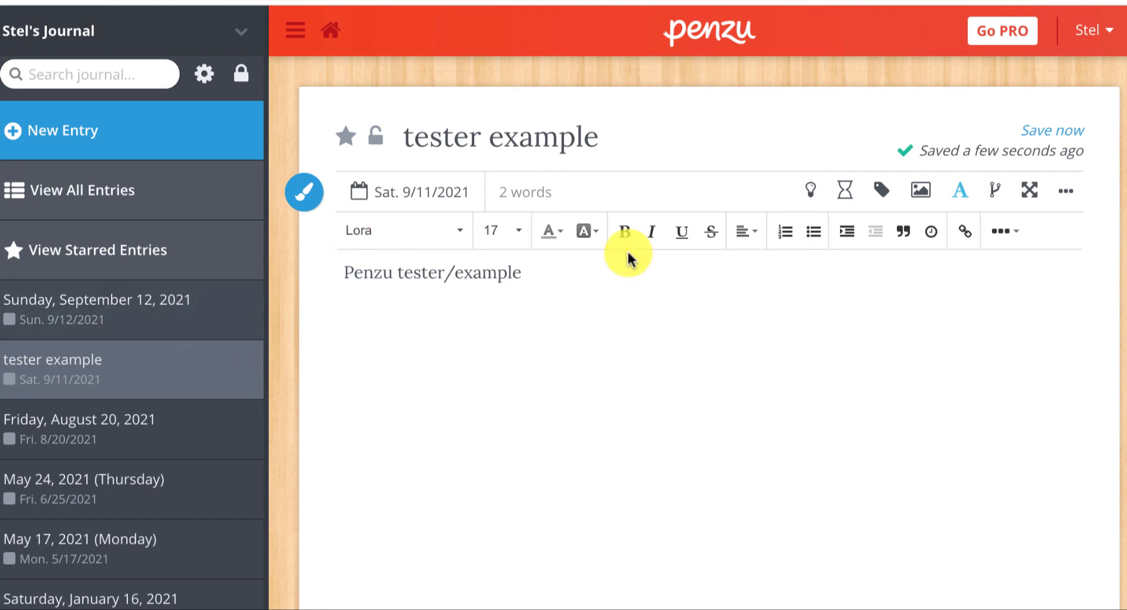
pyautogui.moveTo(96, 368)
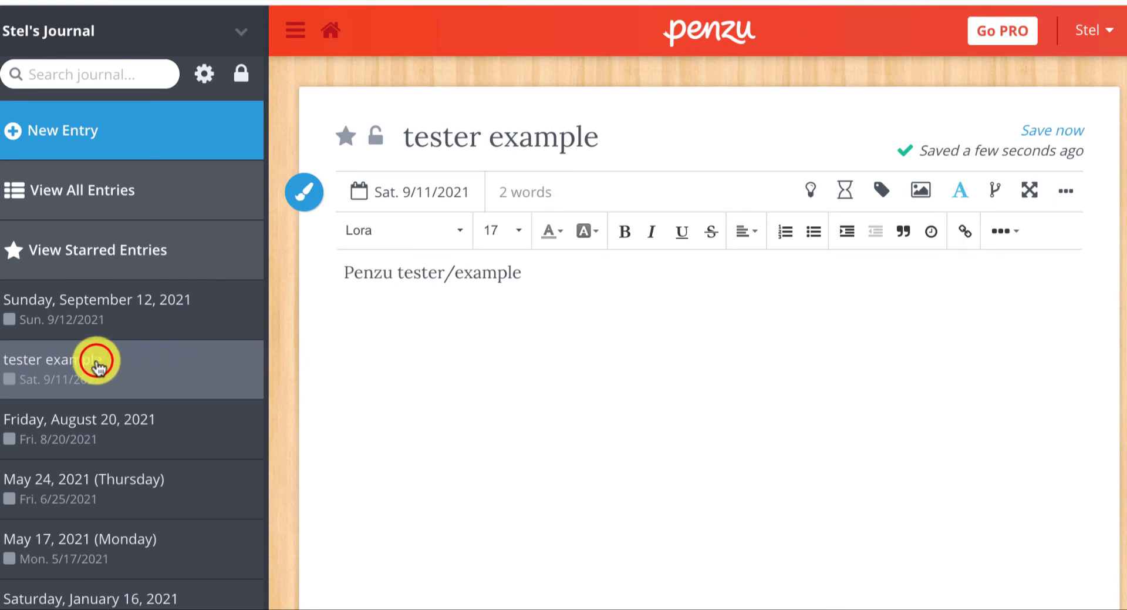
# - Reopen 'tester example' from the all-entries overview, where it now shows as public
pyautogui.click(80, 189)
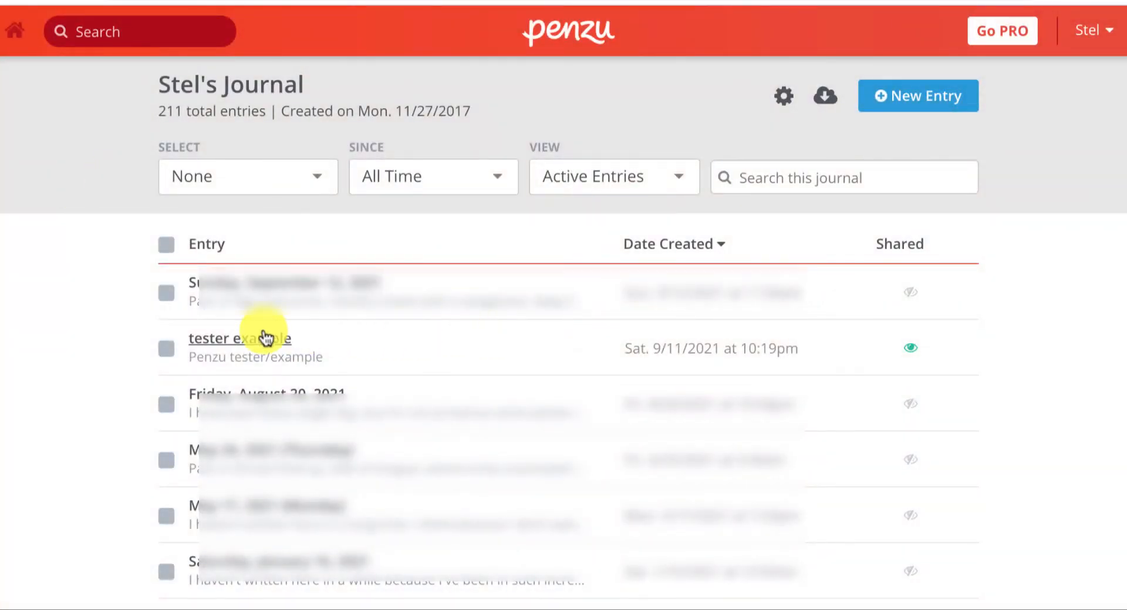
pyautogui.click(241, 338)
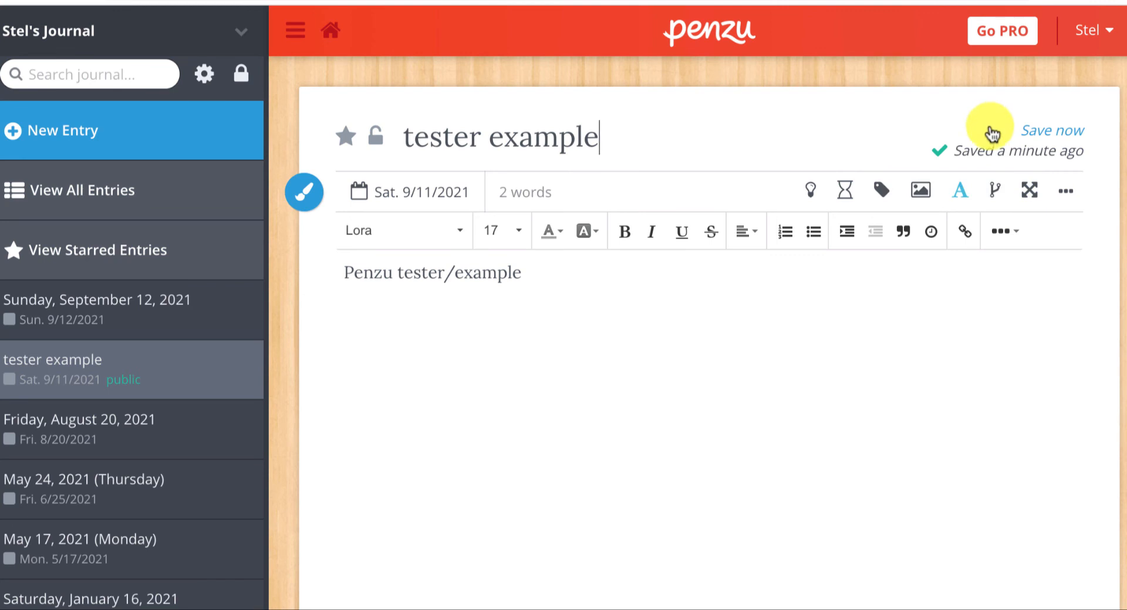
pyautogui.moveTo(1069, 194)
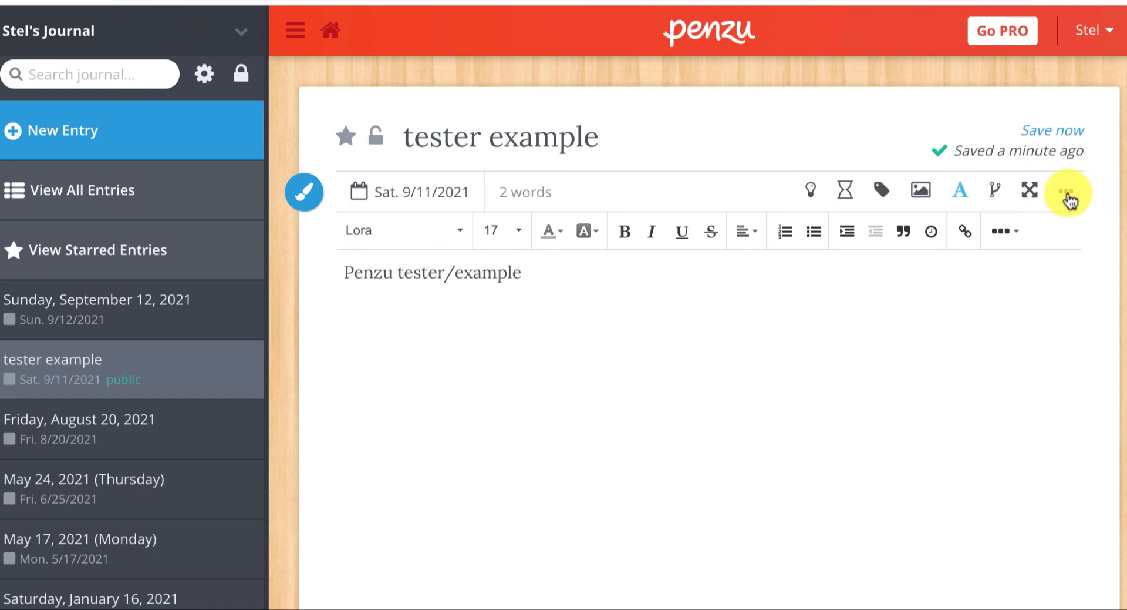
# - Disable the public link for 'tester example' in the Share Entry dialog's public link tab
pyautogui.click(1067, 191)
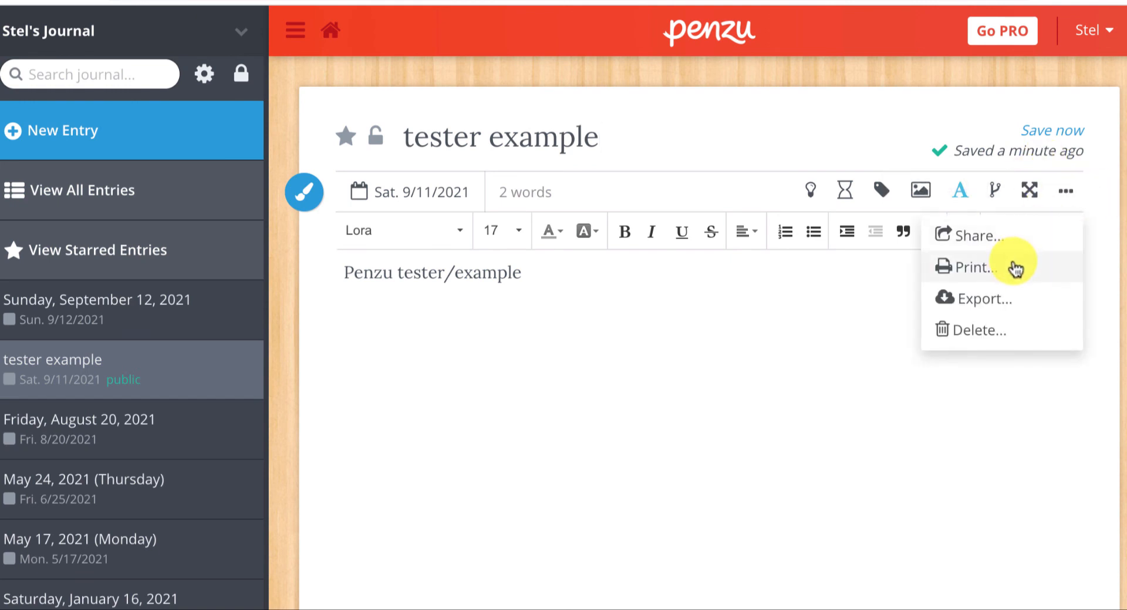
pyautogui.click(975, 236)
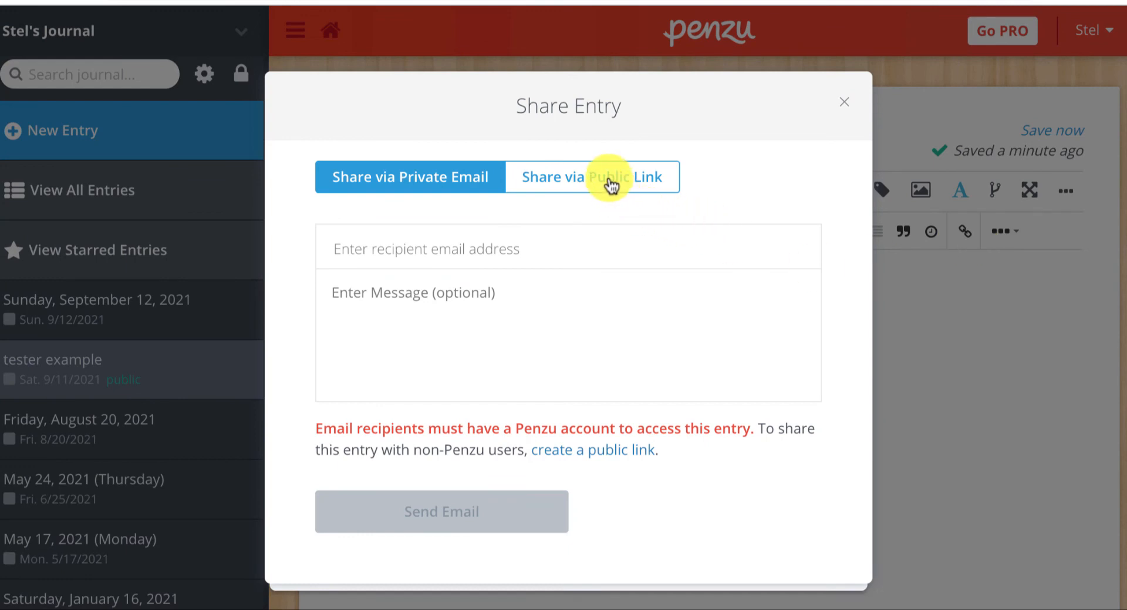
pyautogui.click(593, 176)
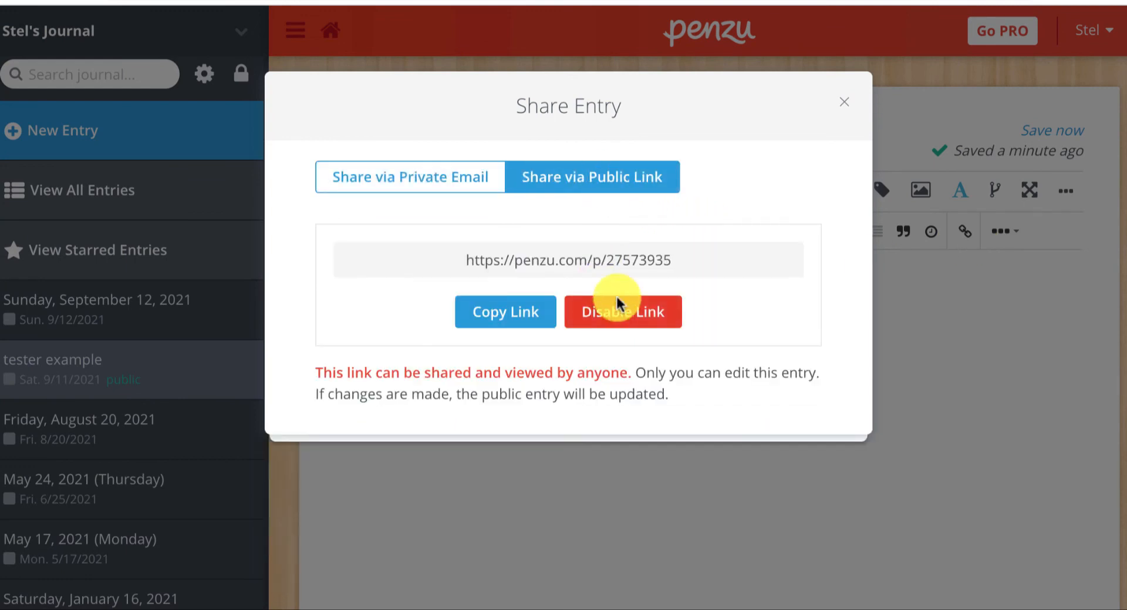
pyautogui.click(623, 311)
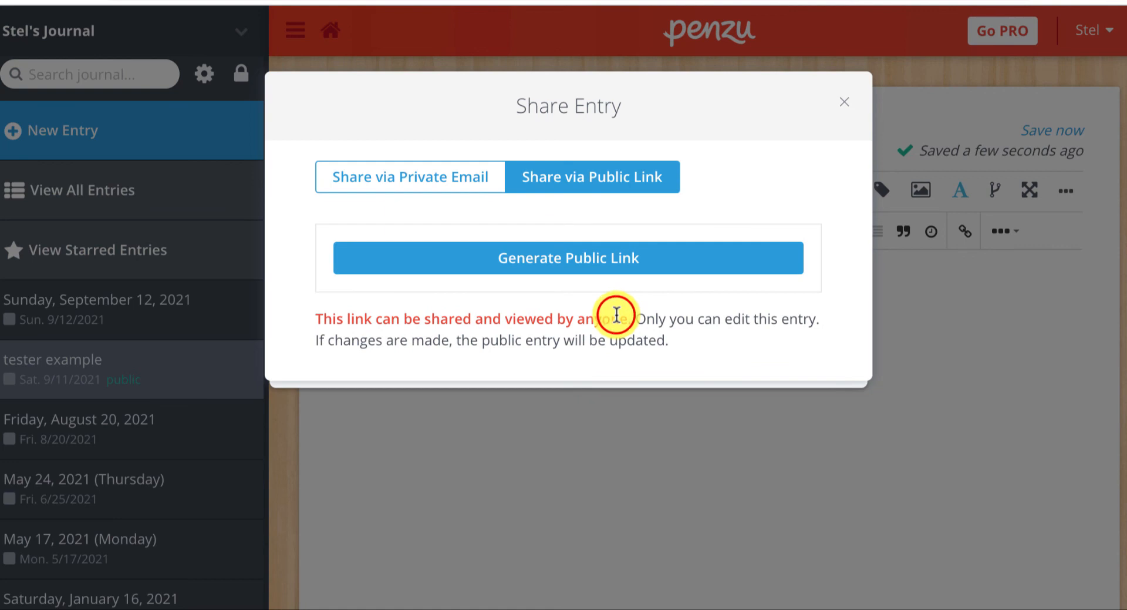
pyautogui.moveTo(616, 315)
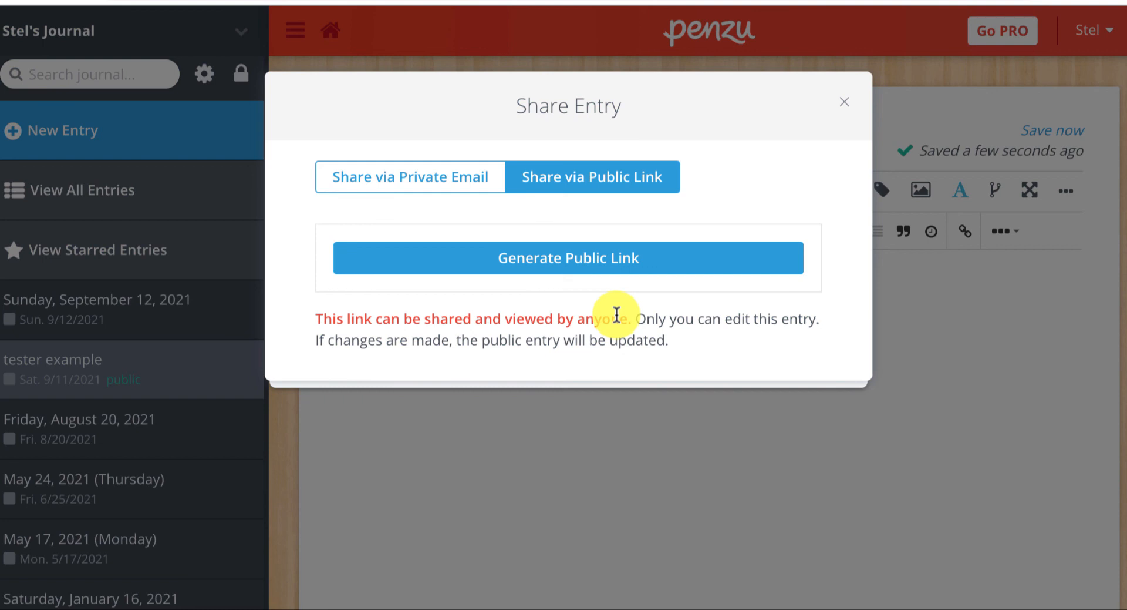
pyautogui.moveTo(631, 280)
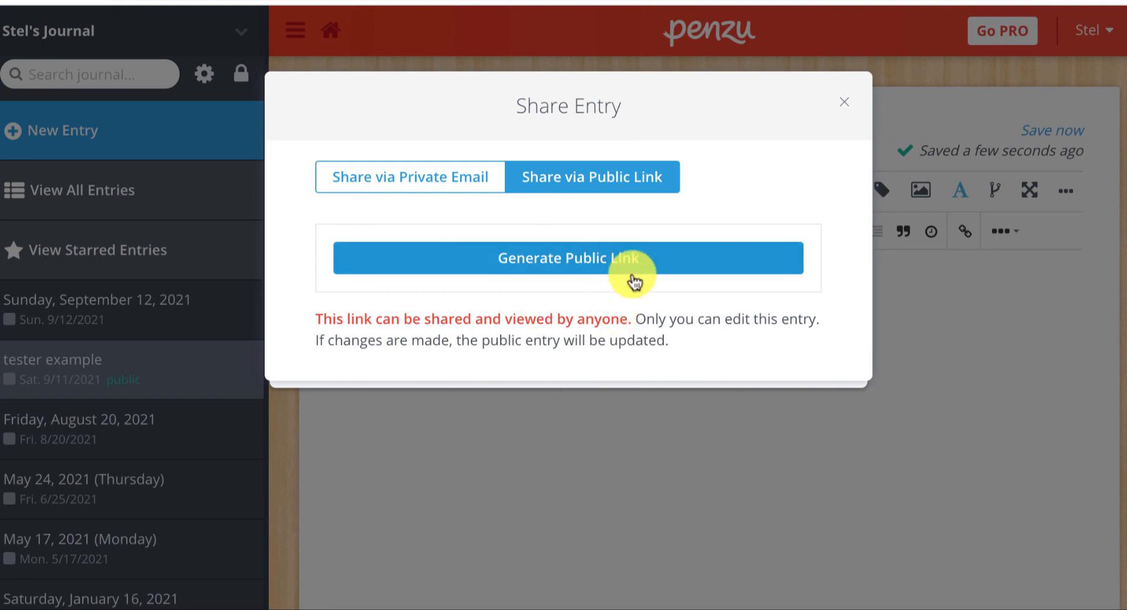
pyautogui.moveTo(654, 323)
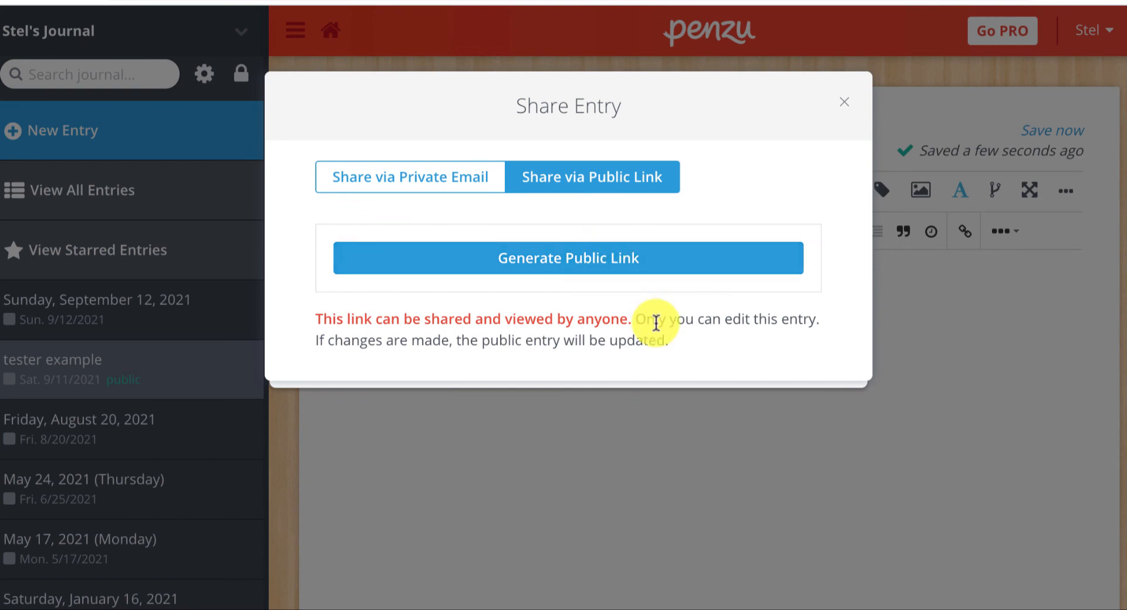